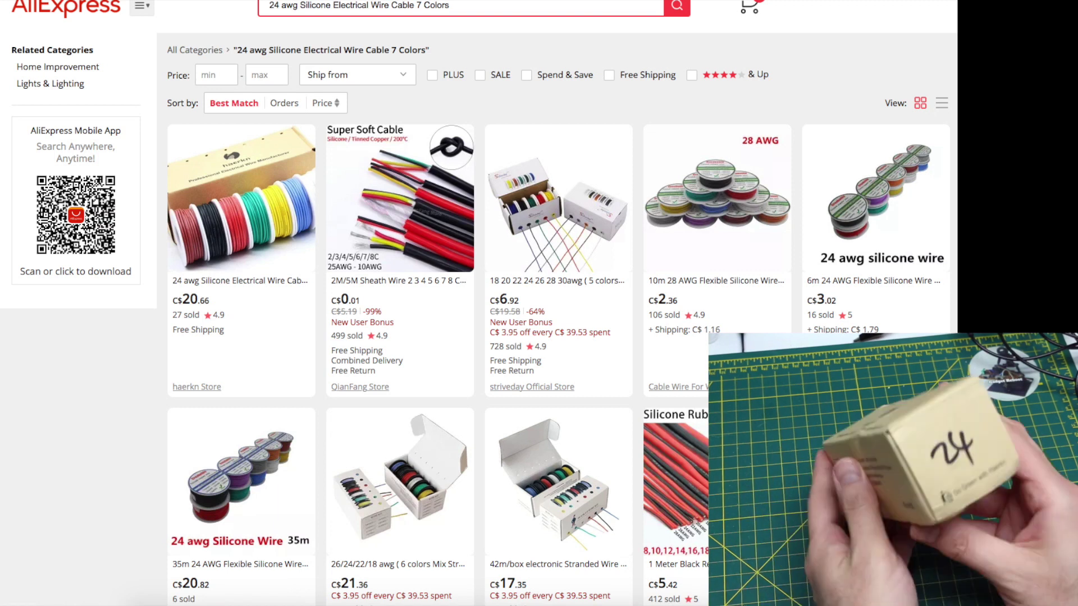
# Show the IRLB8721 parametrics table listing 30 V VDS, 16 mΩ RDS(on) and 1.8 V threshold
pyautogui.click(240, 199)
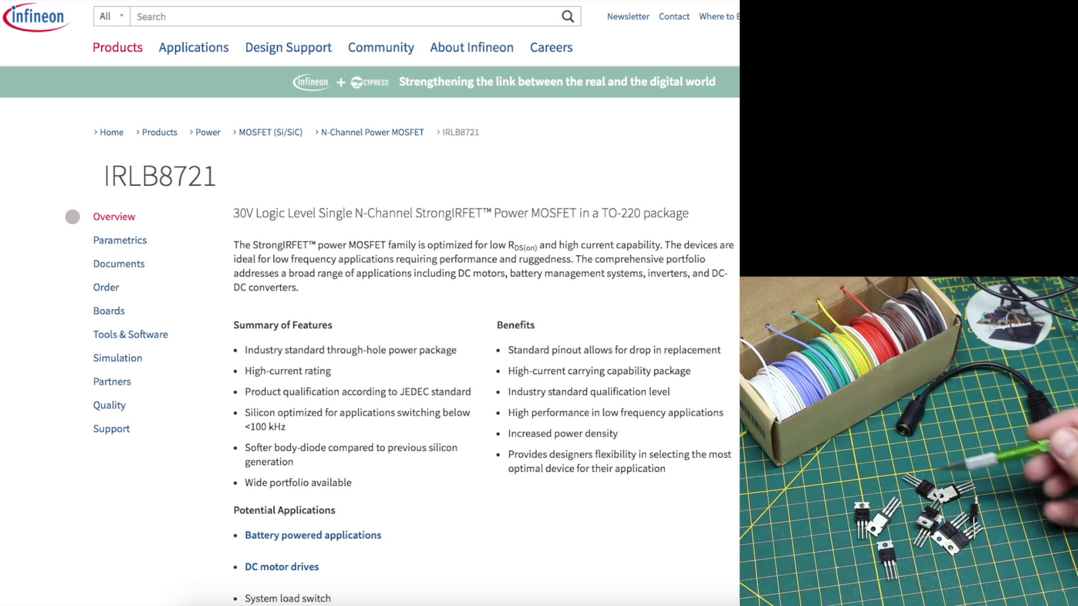
pyautogui.click(120, 240)
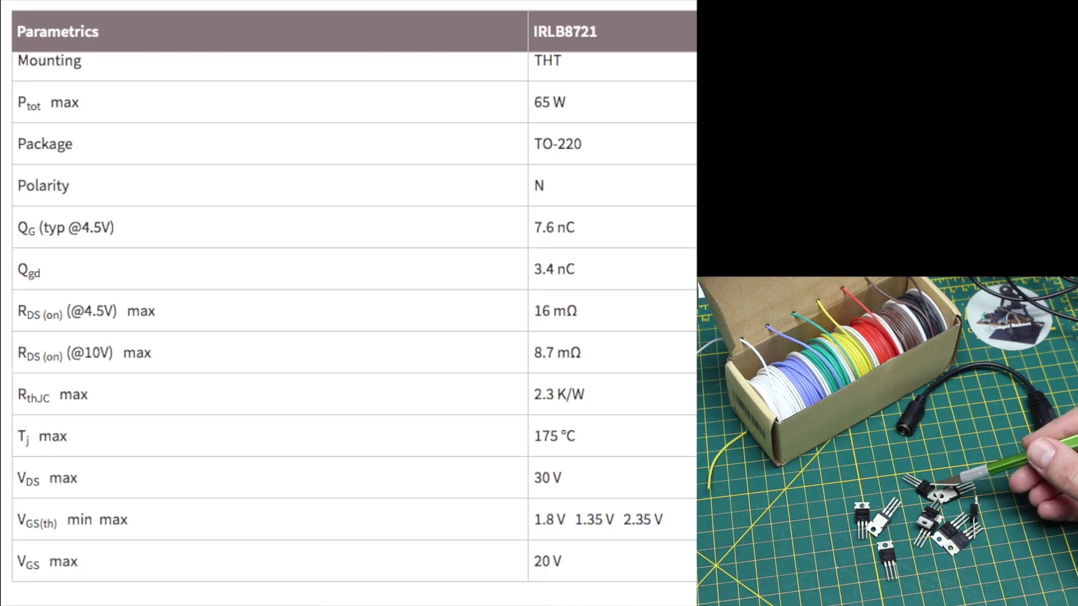